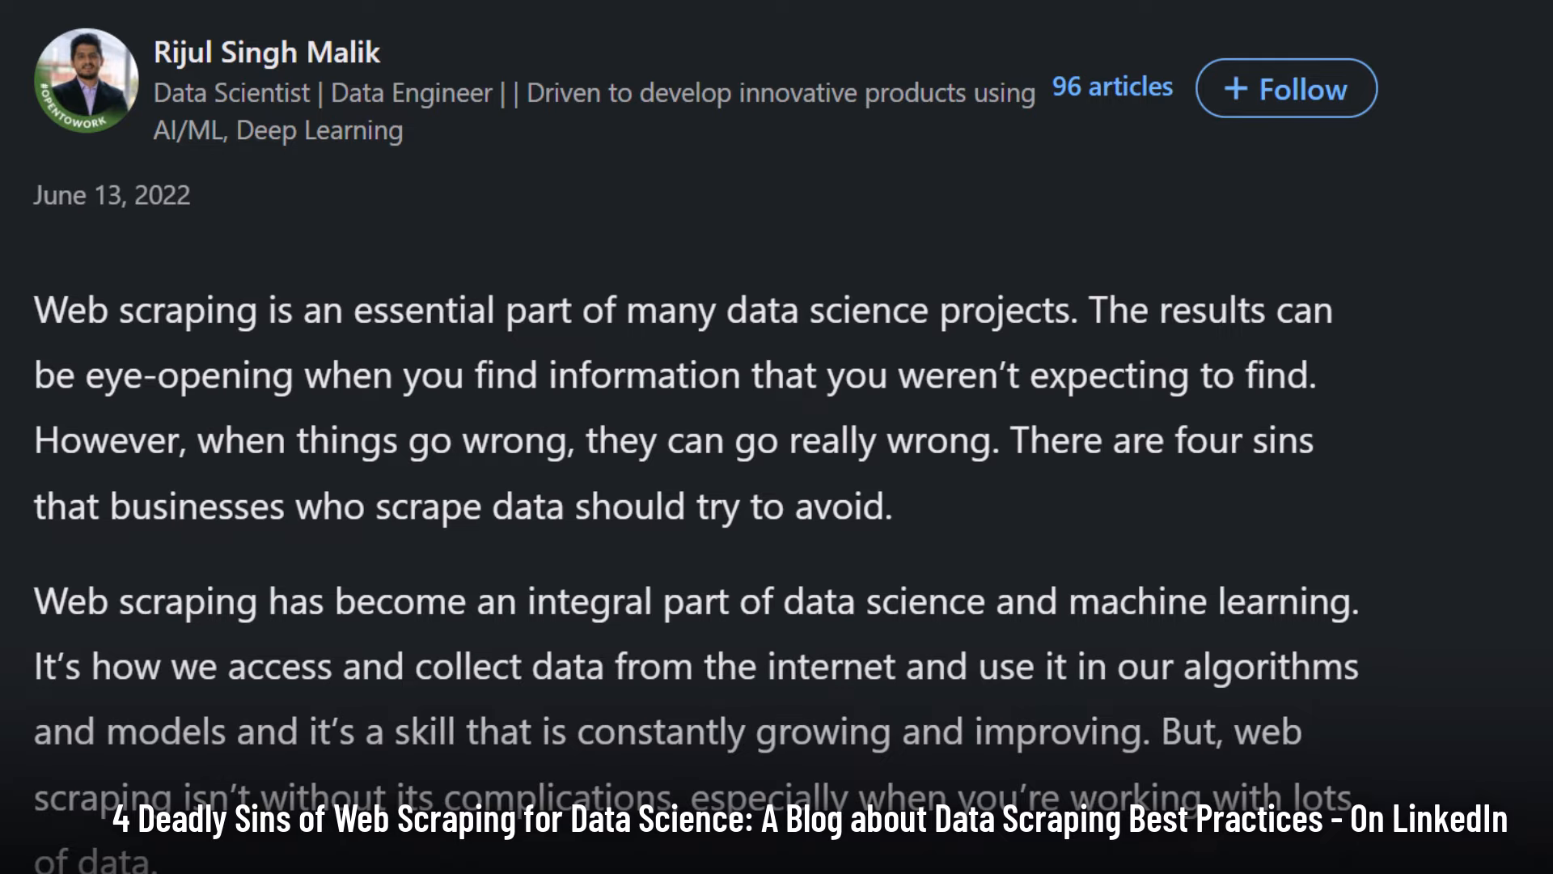
{"action": "scroll", "scroll_direction": "down", "scroll_amount": 3}
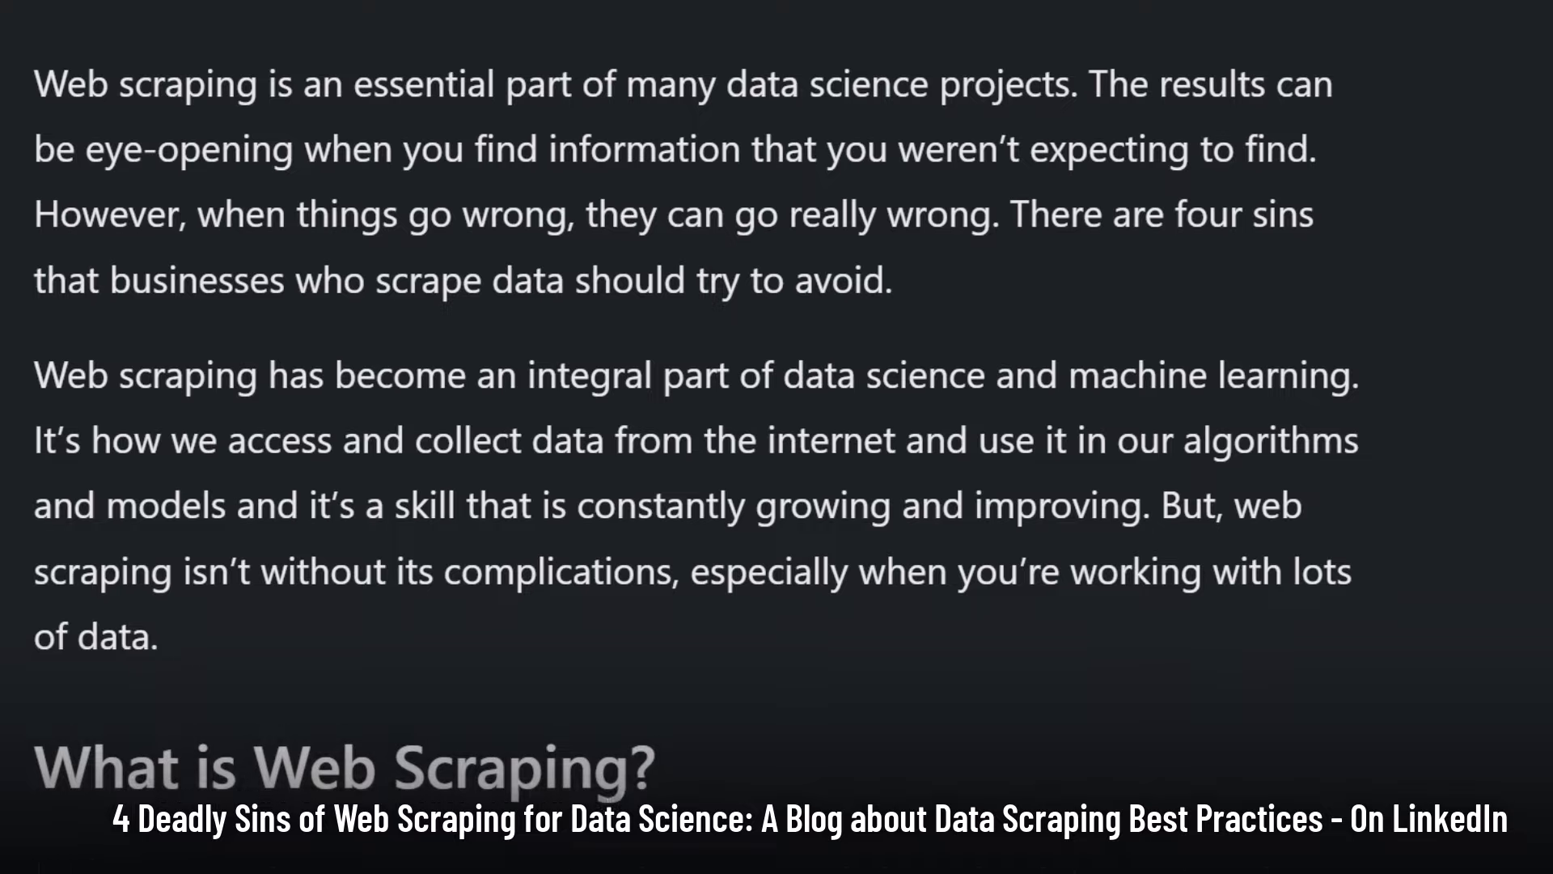